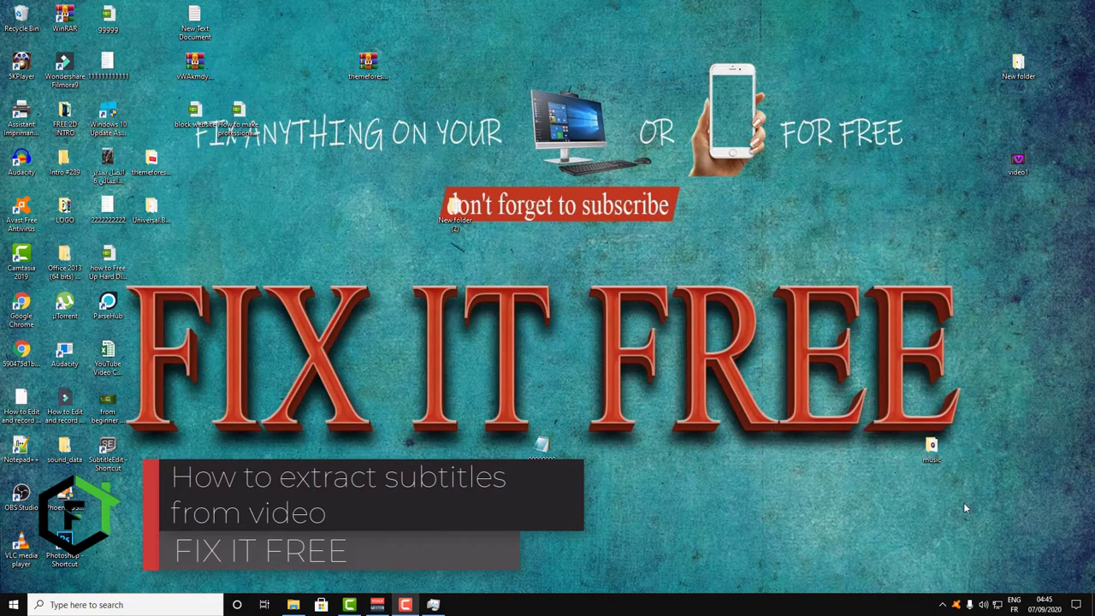
mouse_move(963, 513)
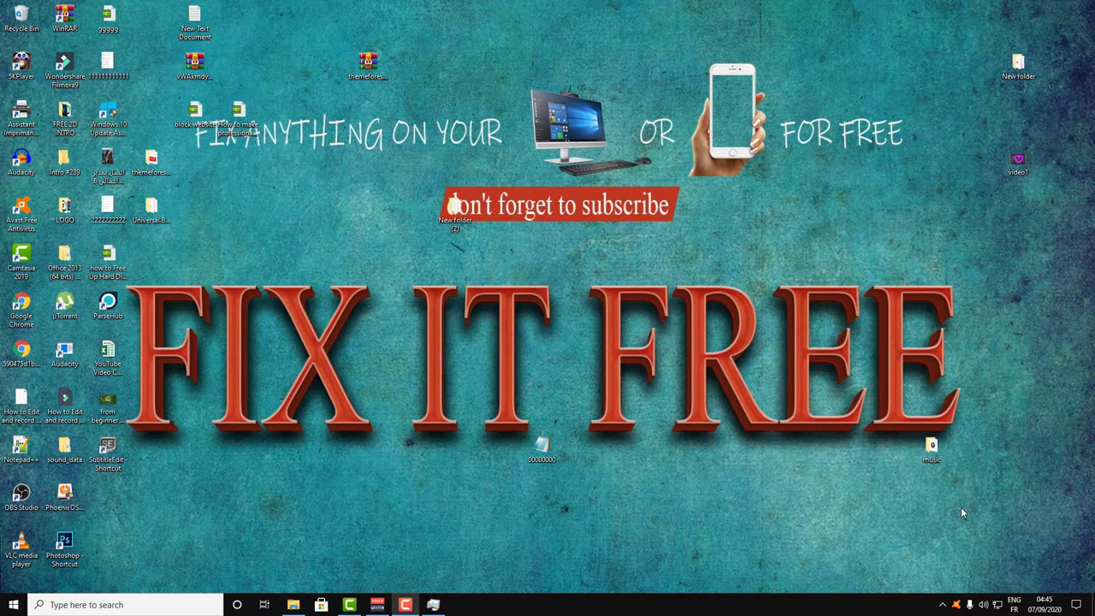
mouse_move(1030, 223)
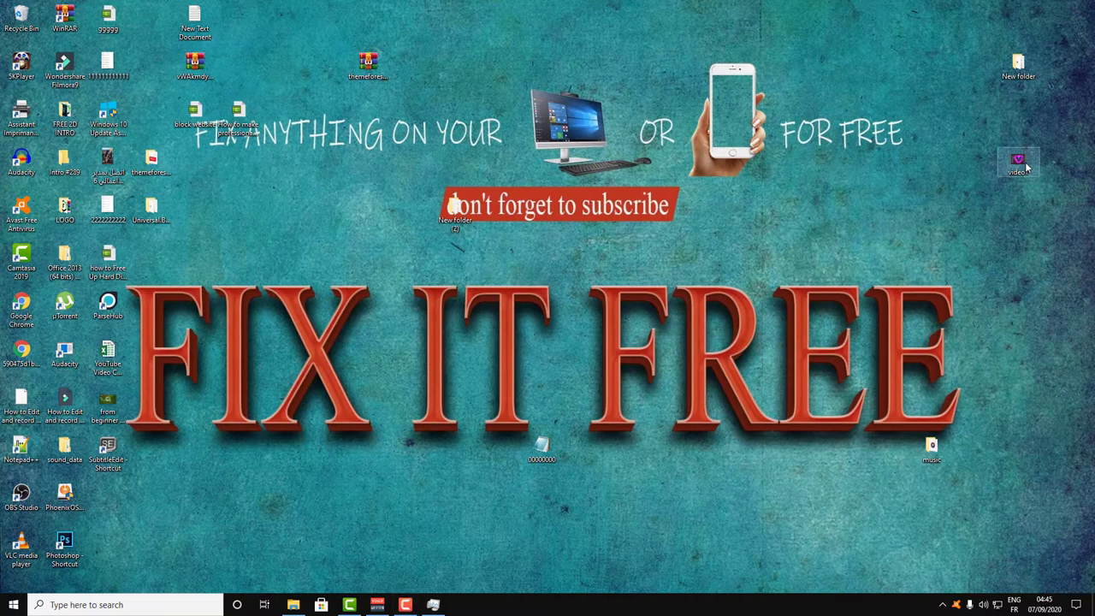
- Preview the video file briefly in VLC media player and close it
right_click(1018, 162)
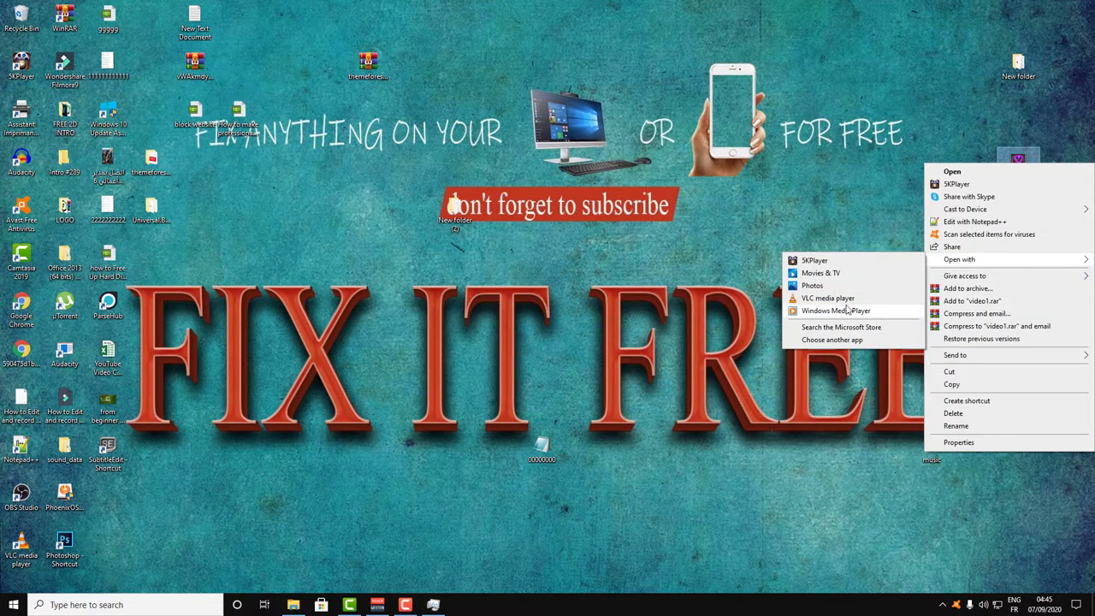
click(828, 298)
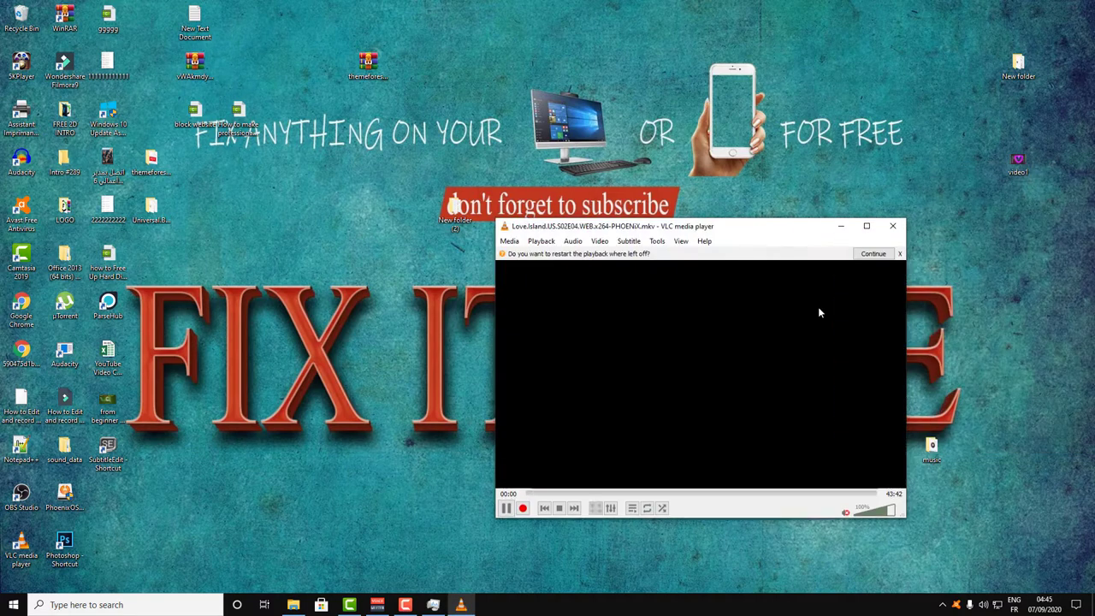
click(507, 509)
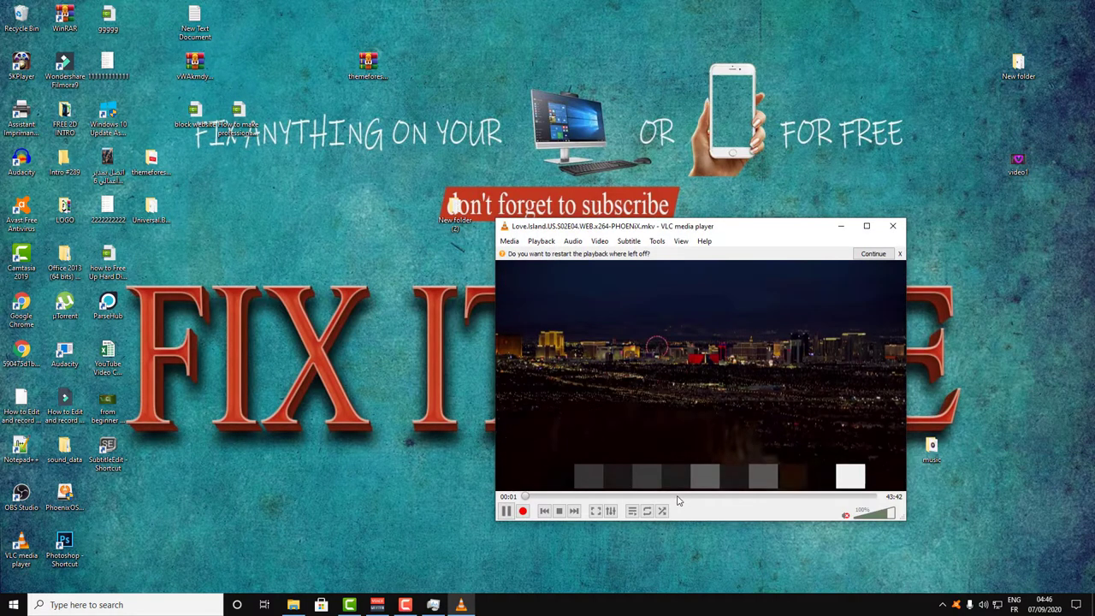
click(677, 497)
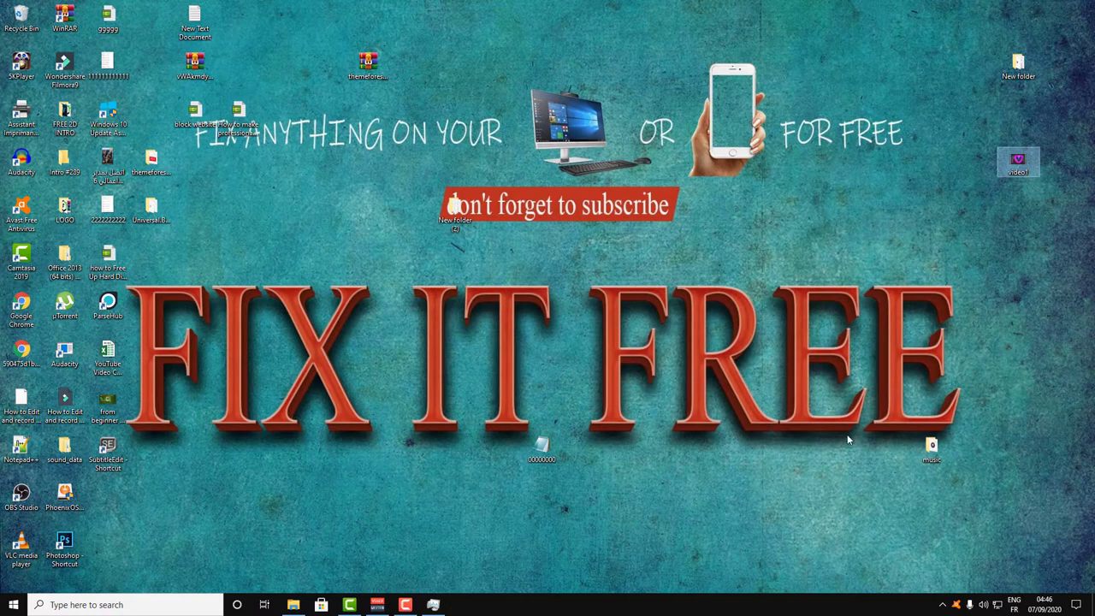
mouse_move(375, 597)
text(sub)
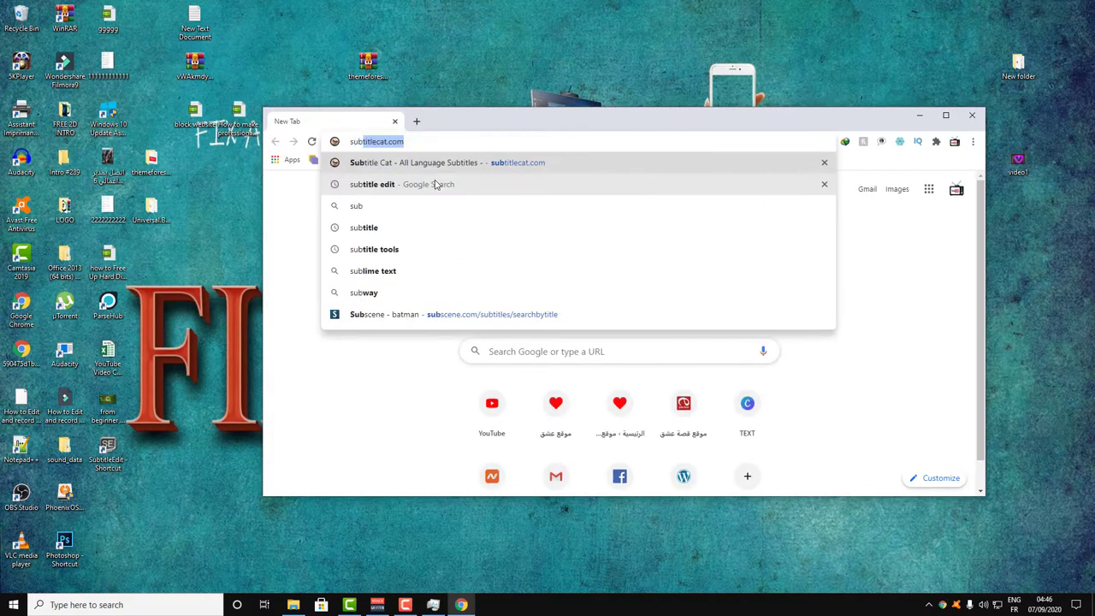
- Search Google for 'subtitle edit' and land on its Telecharger.com download page
text(titl)
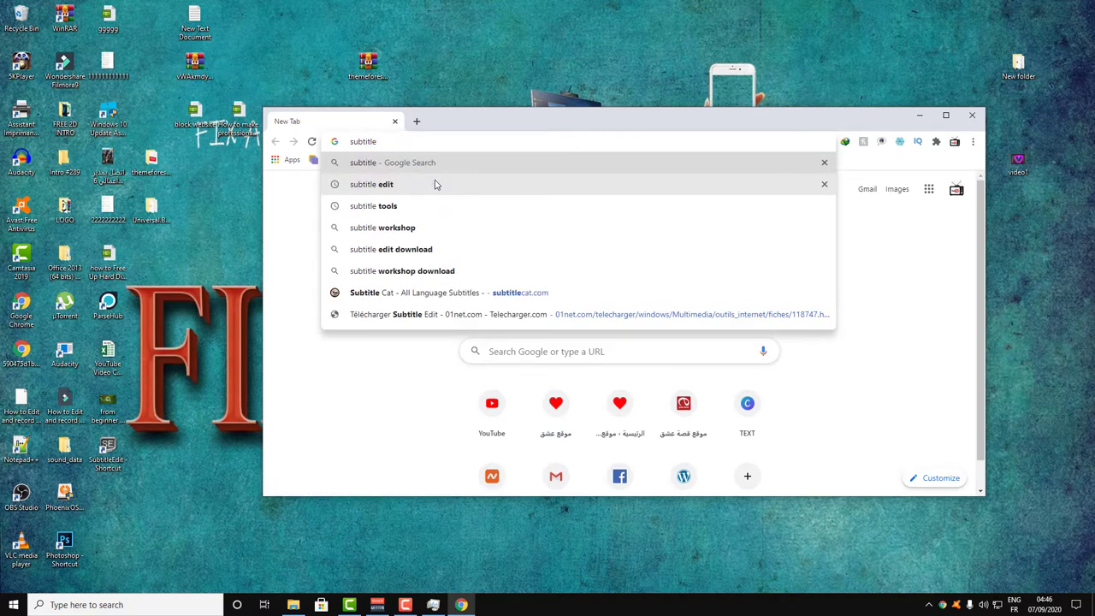
text(edit)
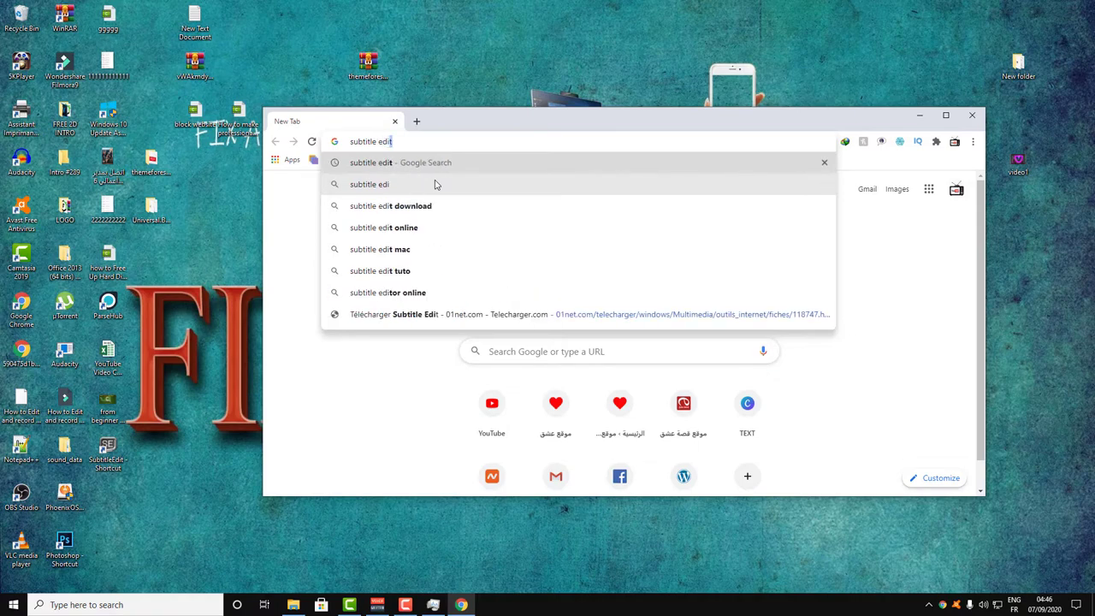
mouse_move(416, 186)
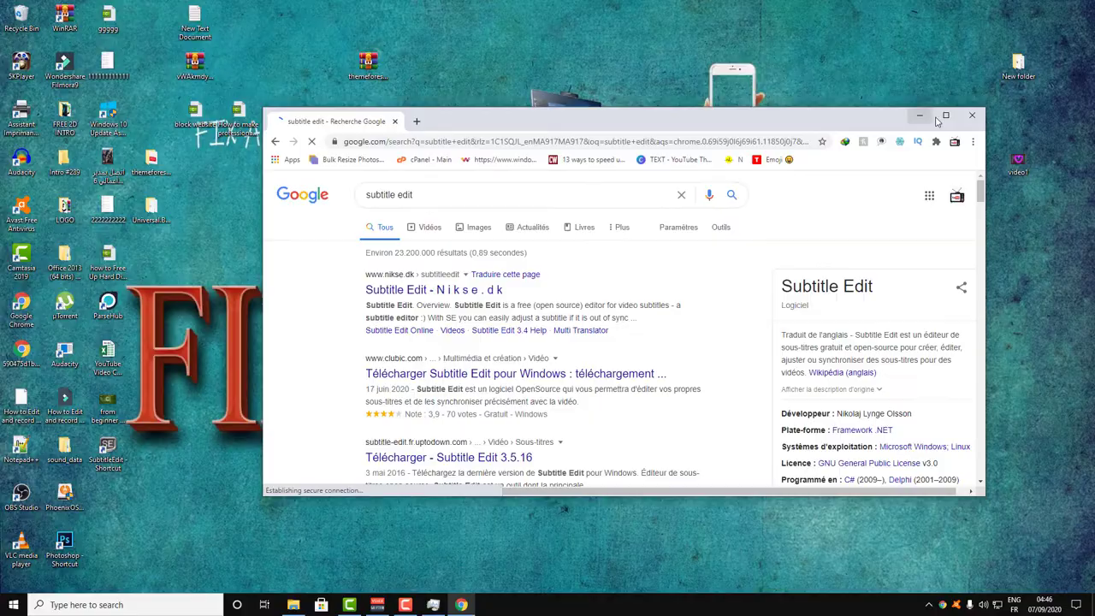
click(944, 116)
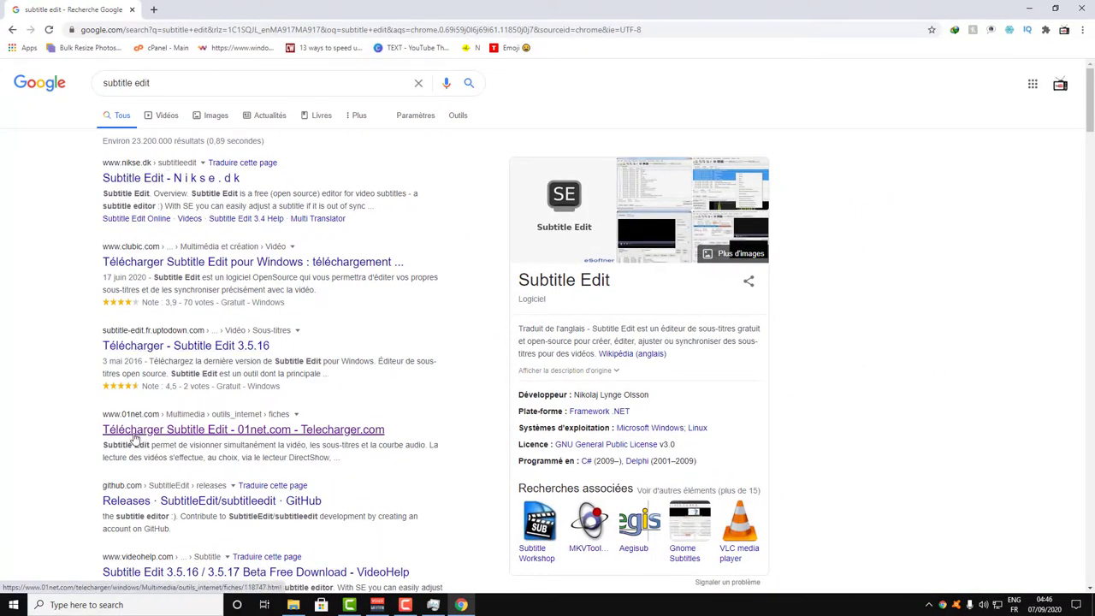
click(243, 428)
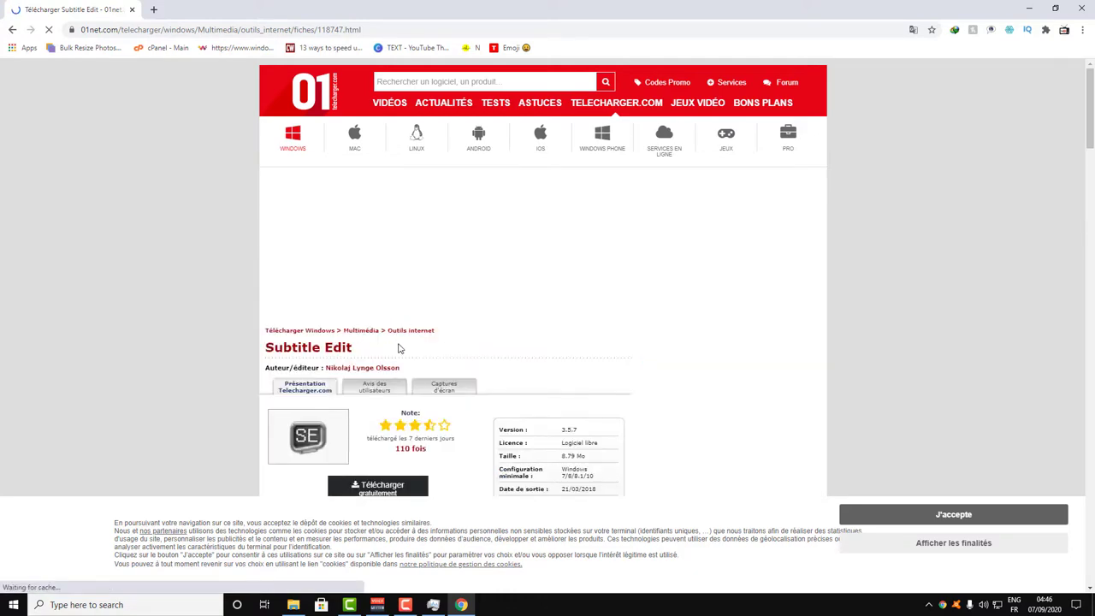
scroll(down, 3)
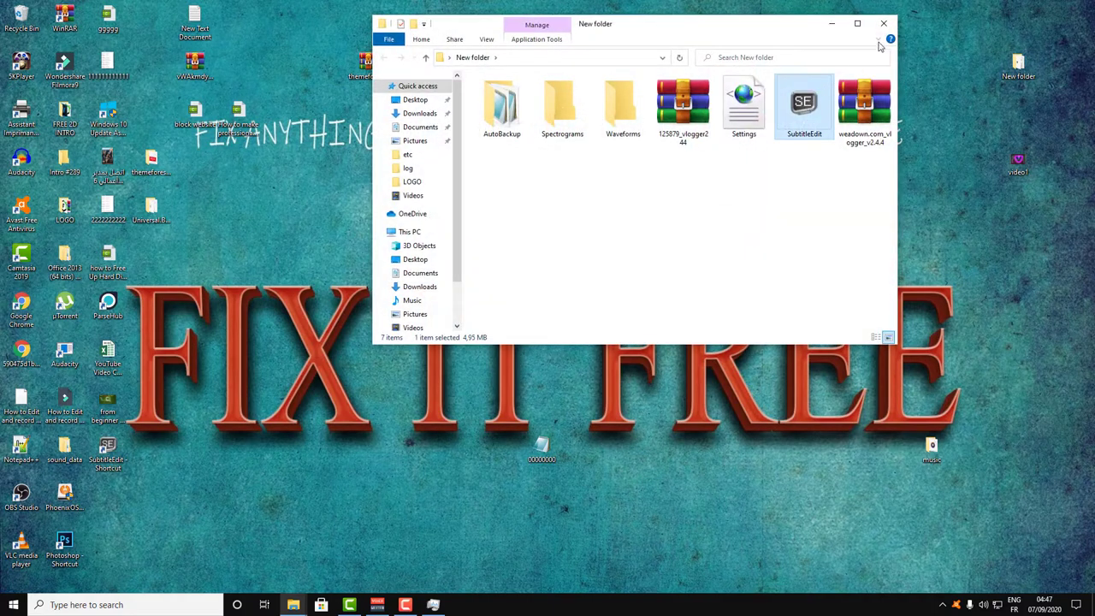
- Launch SubtitleEdit from the New folder window
double_click(804, 103)
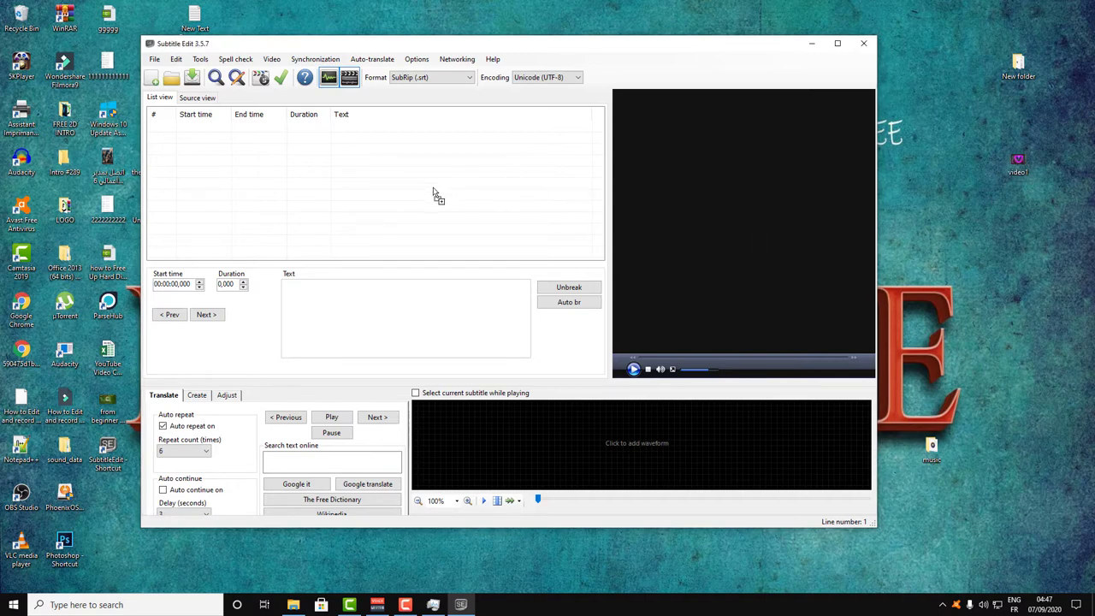
mouse_move(219, 168)
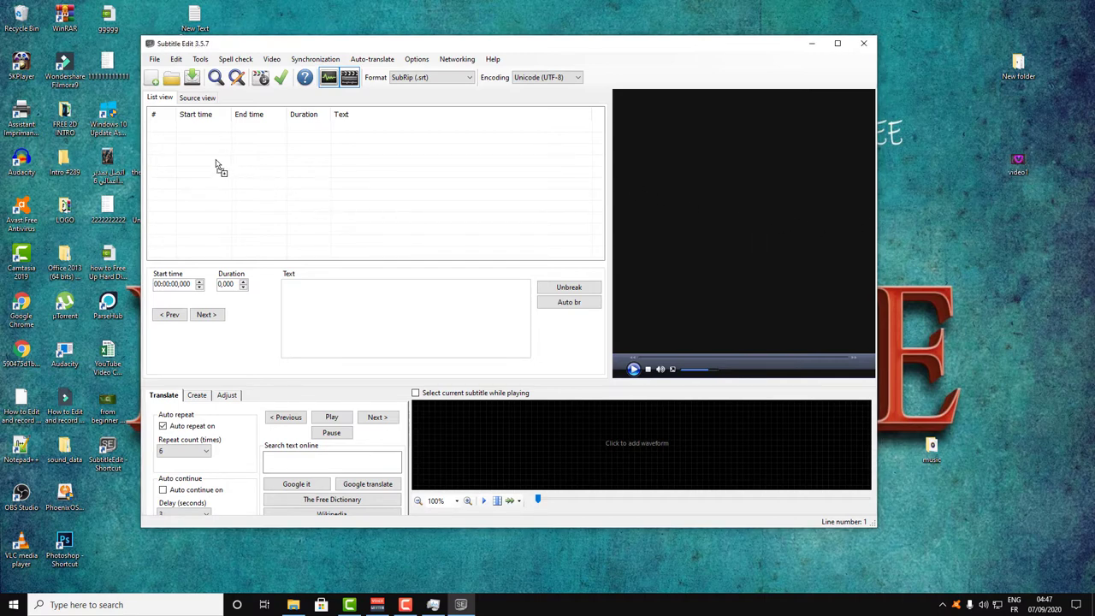
mouse_move(305, 197)
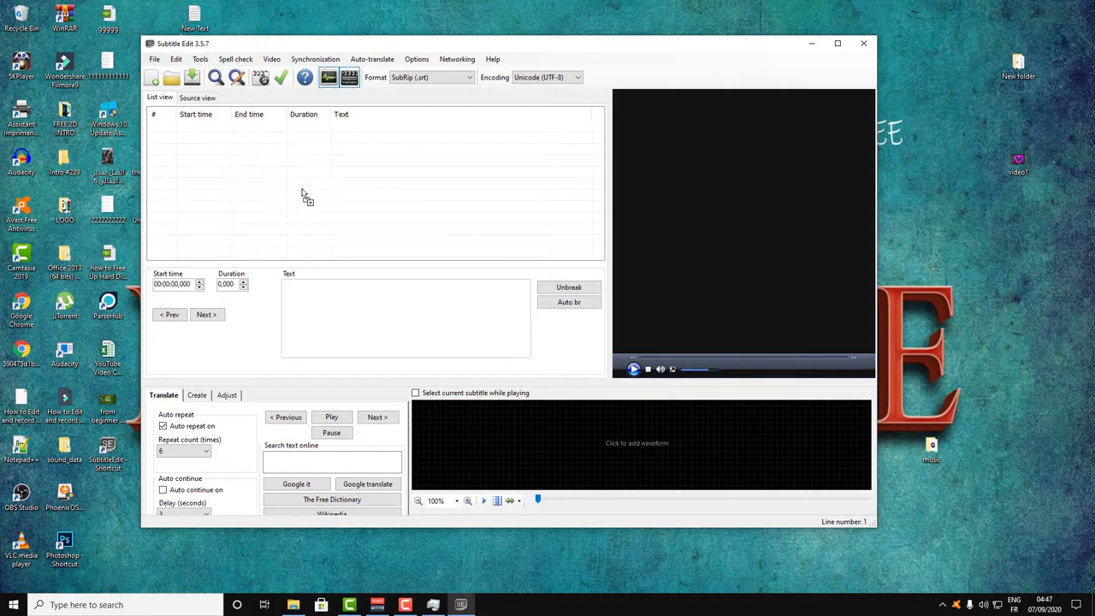
mouse_move(390, 191)
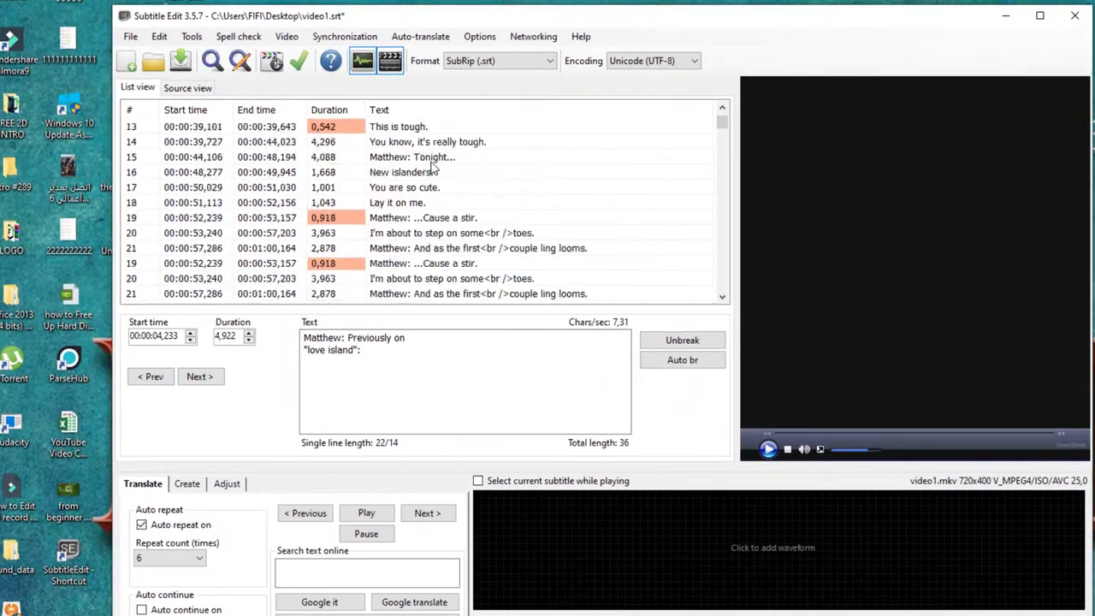
- Scroll through the imported video1.srt subtitle lines in the list
scroll(down, 3)
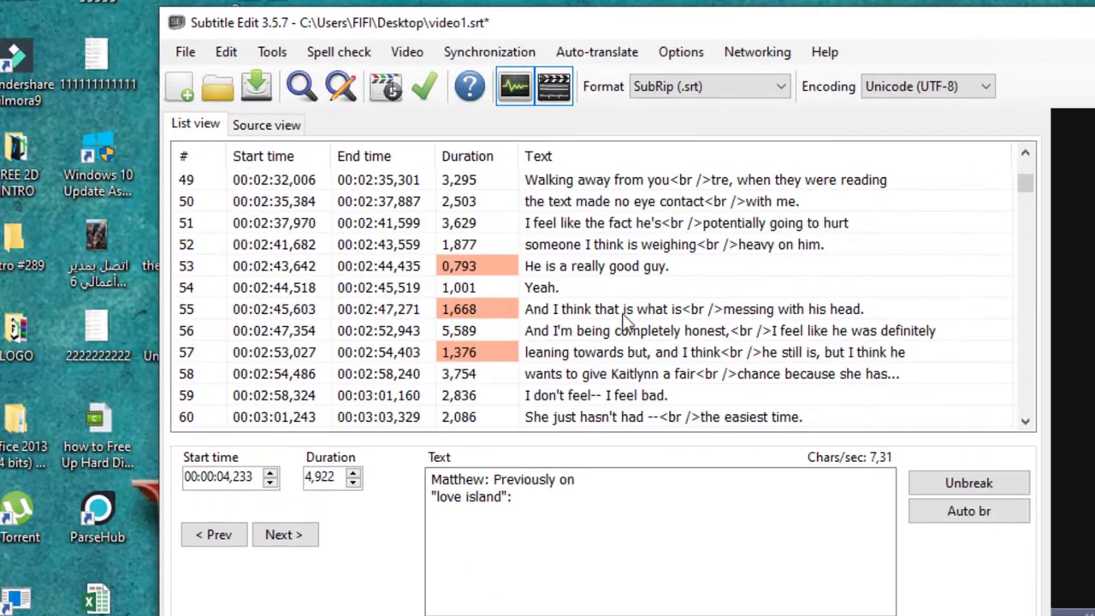
scroll(down, 3)
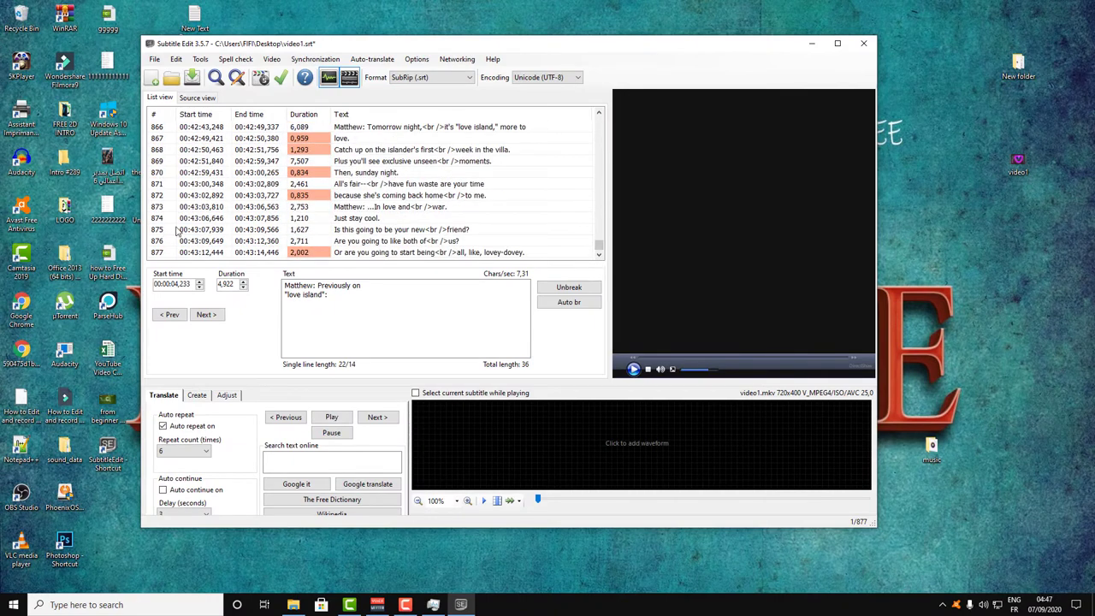
mouse_move(92, 162)
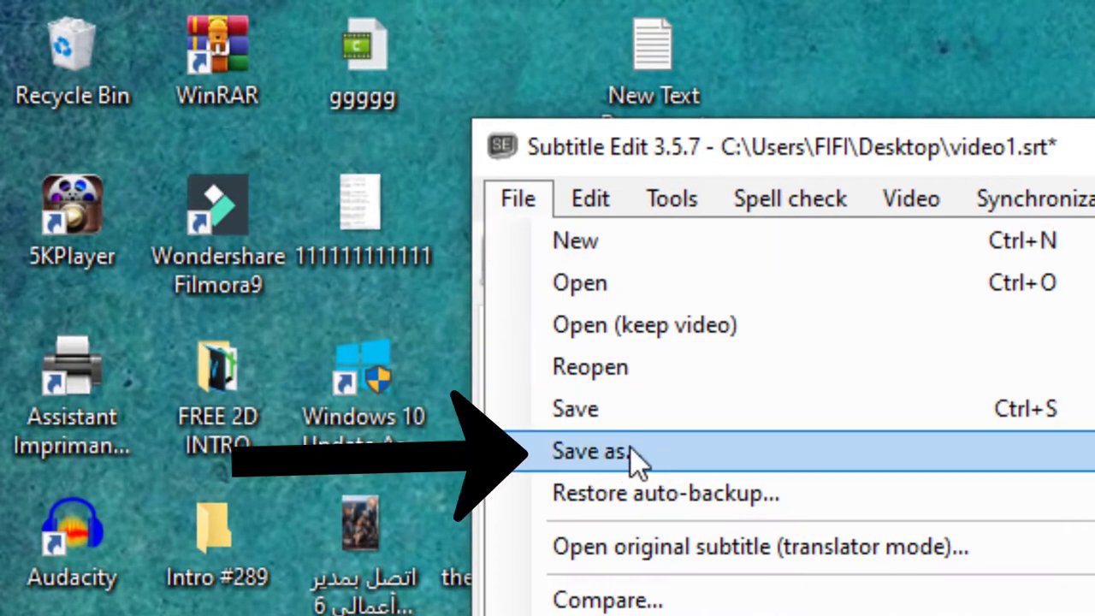
- Save the subtitles as 'subtitle' in the Documents folder via Save as
click(588, 452)
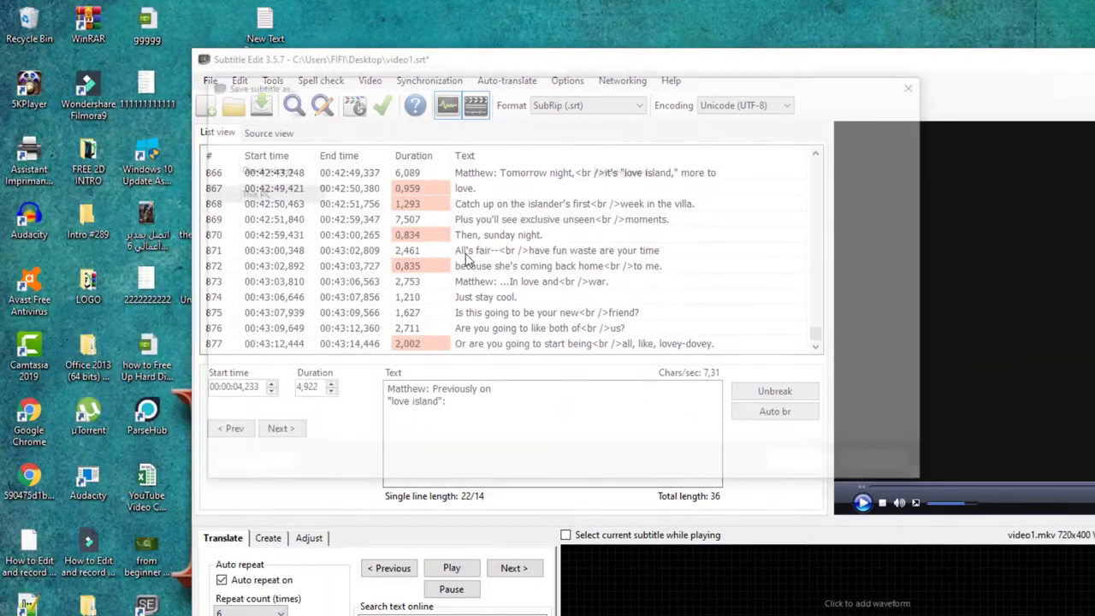
click(261, 106)
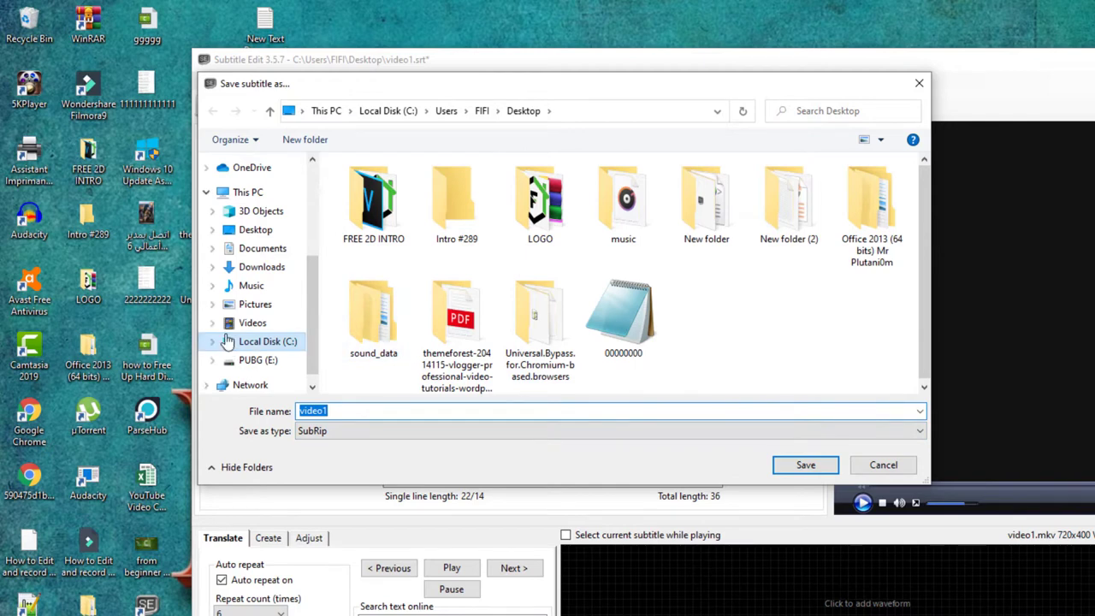
mouse_move(263, 248)
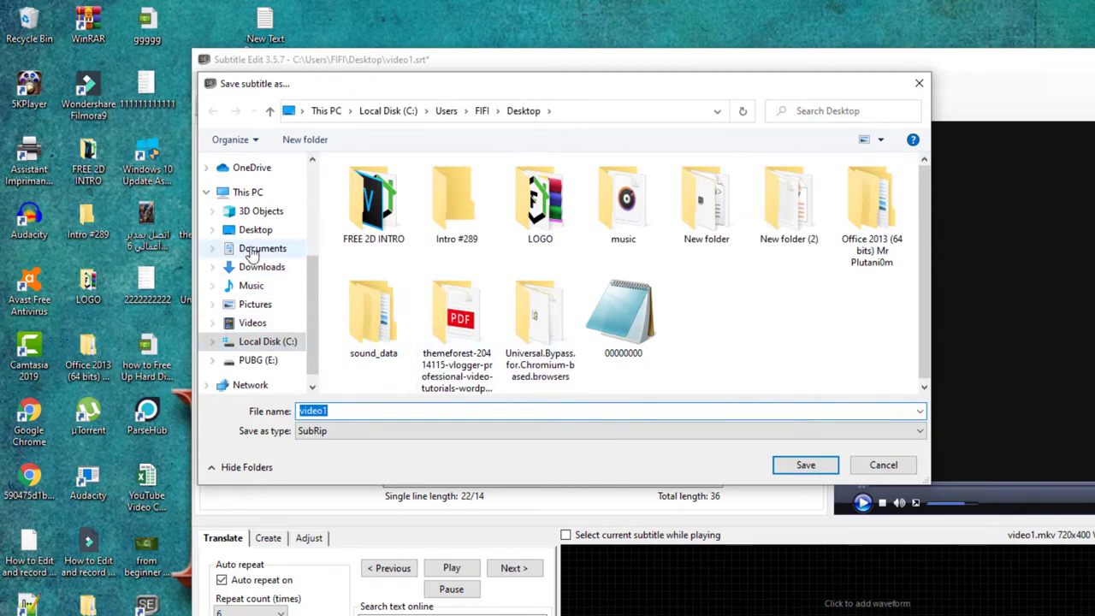
click(264, 248)
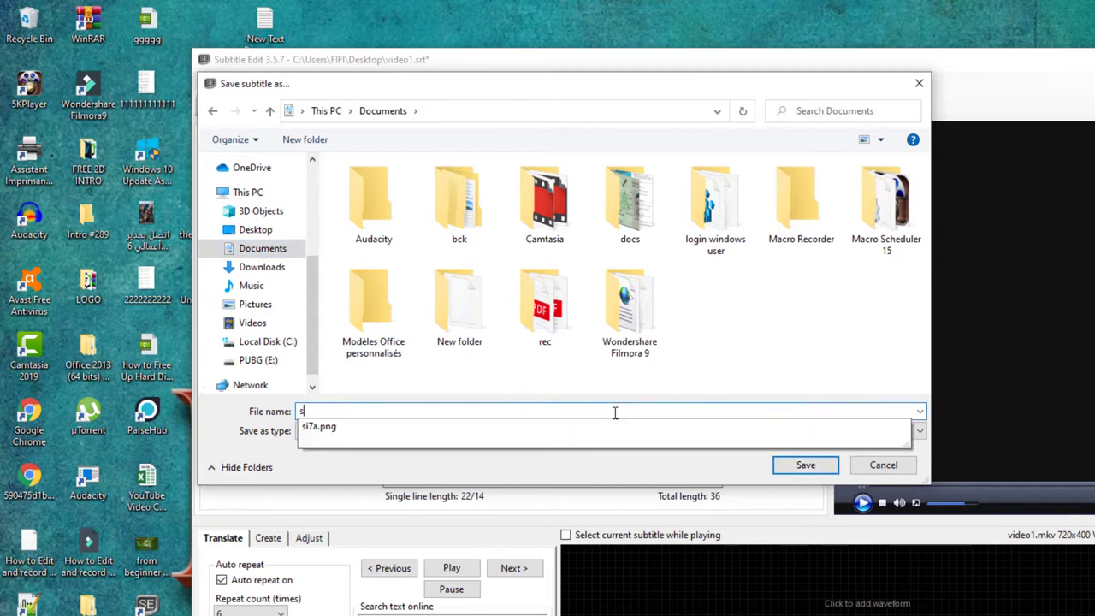
text(subti)
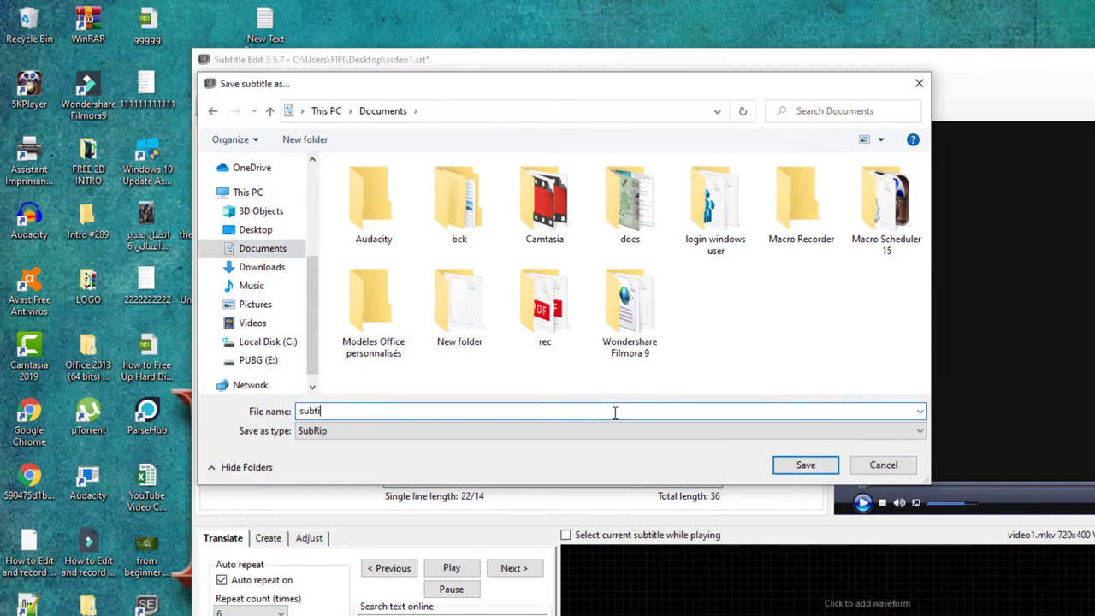
text(tle)
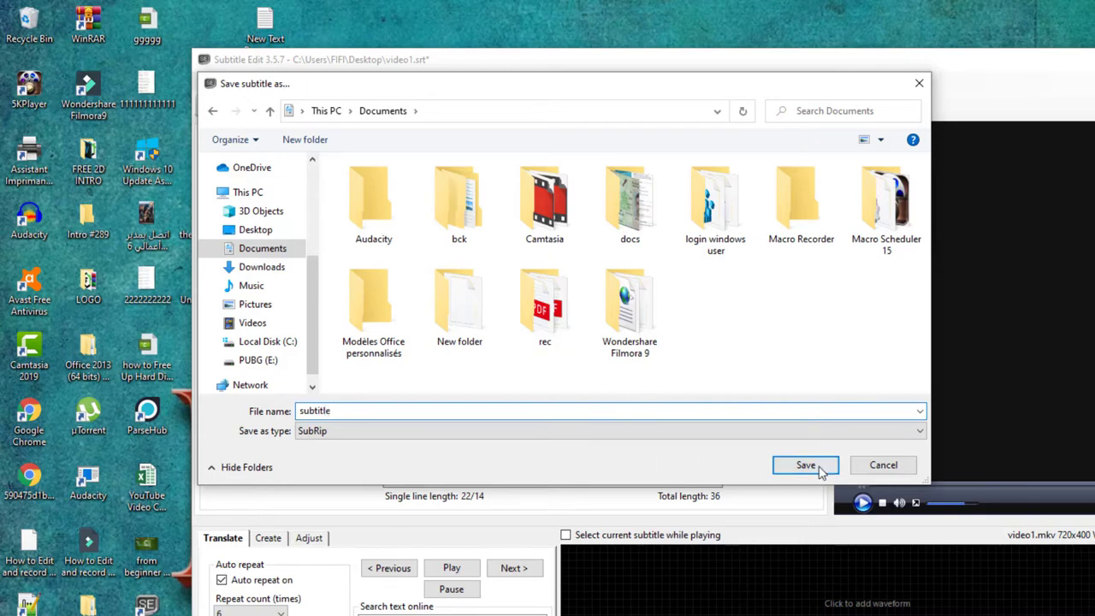
click(804, 465)
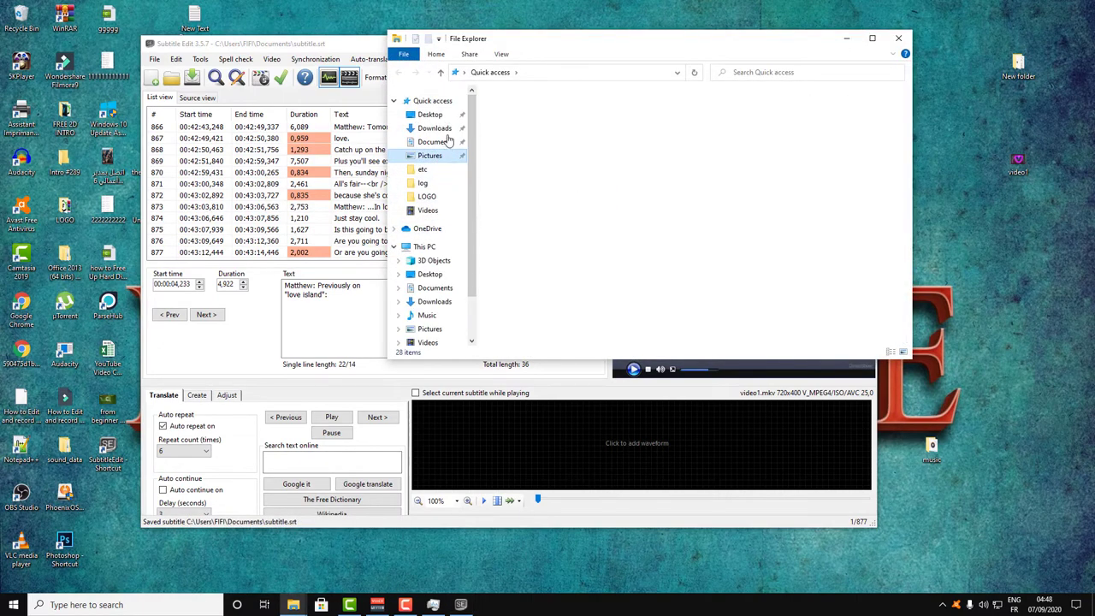
- View subtitle.srt from Documents in Notepad to confirm its timed lines, then close it
click(434, 140)
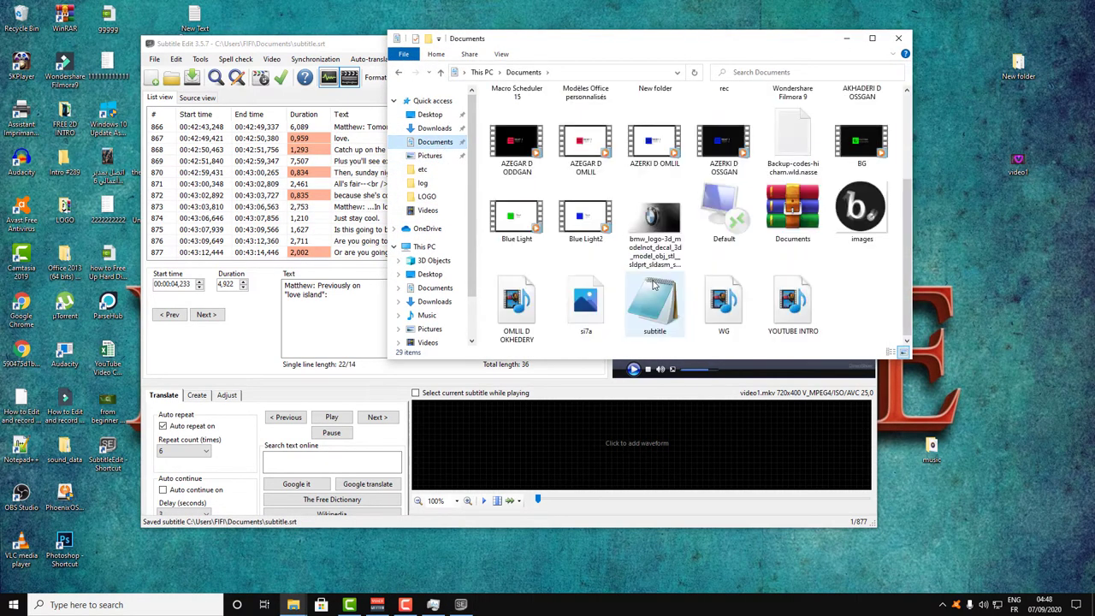
mouse_move(654, 305)
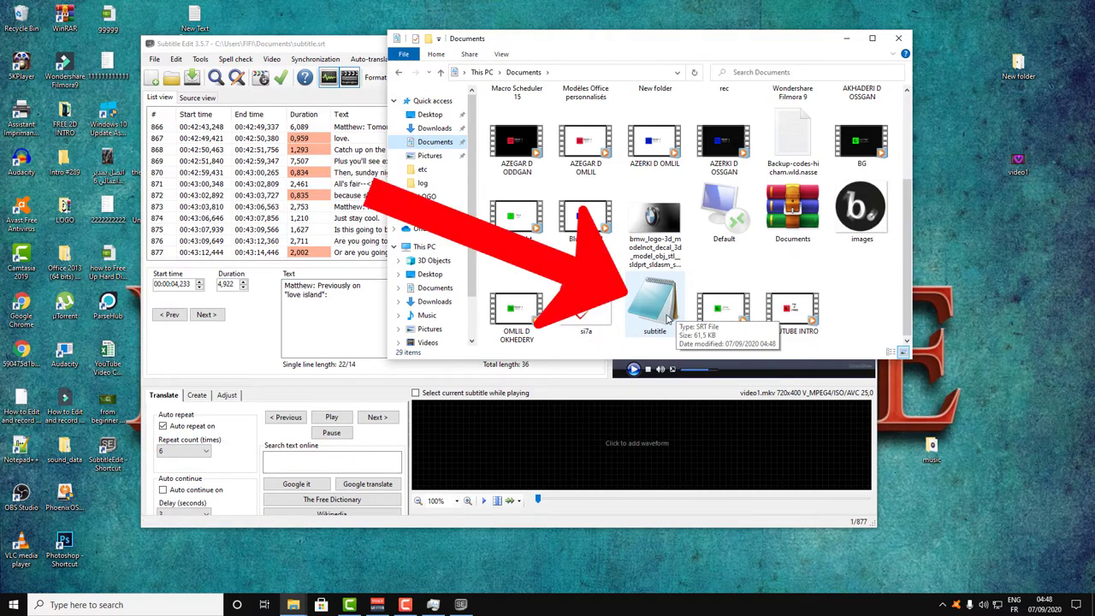
double_click(654, 308)
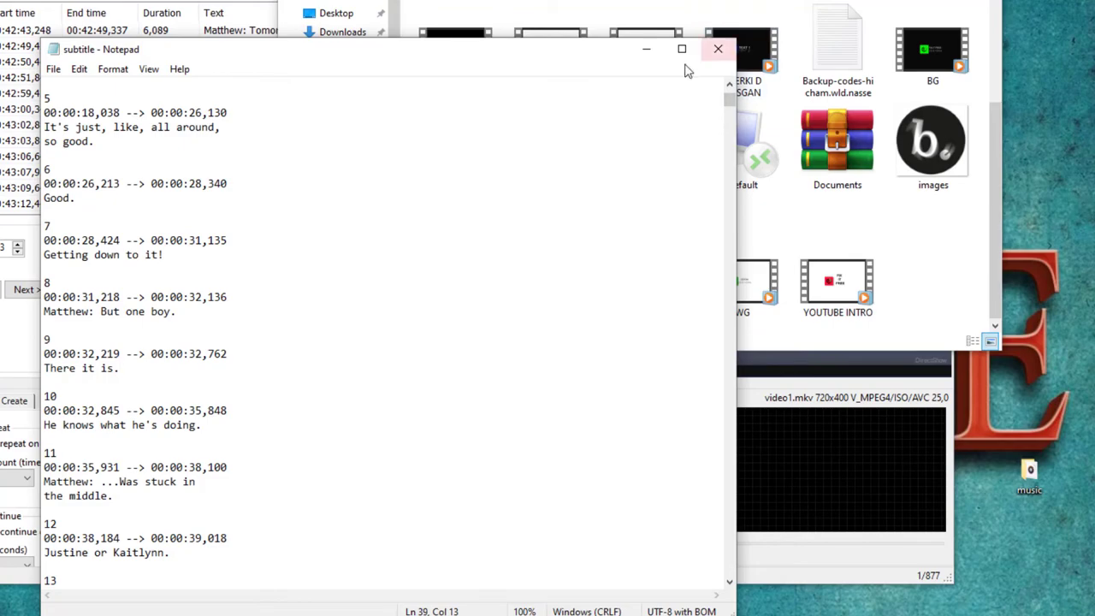
click(719, 48)
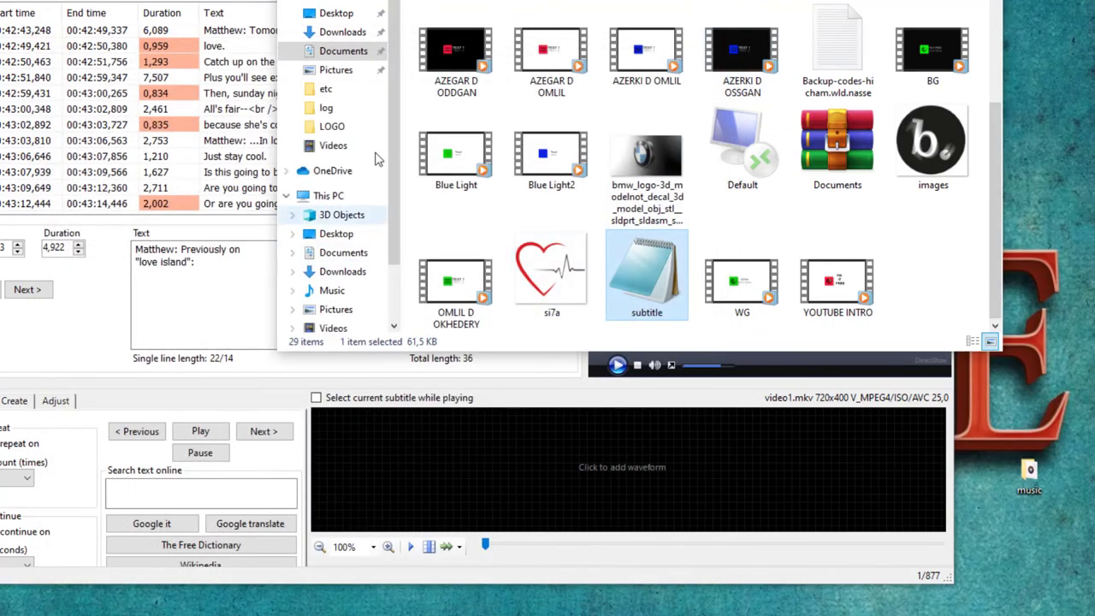